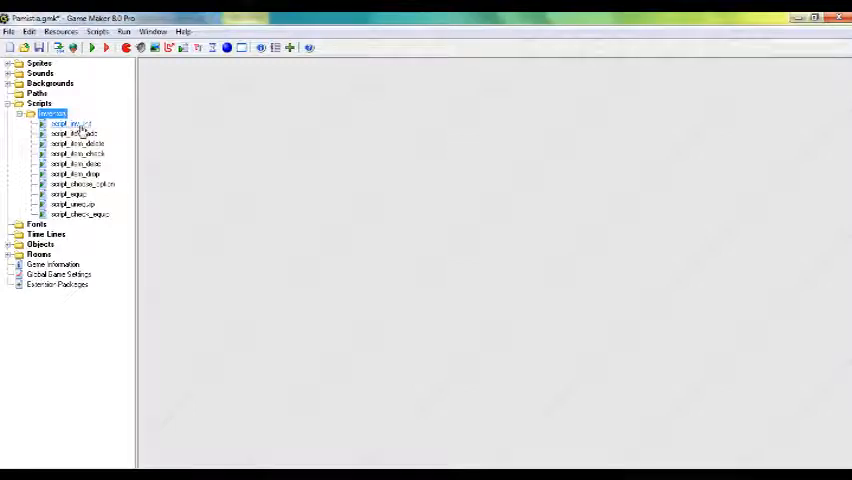
Step: Open script_inv_init from Scripts > Inventory in the script editor to view its global.item definitions
double_click(68, 123)
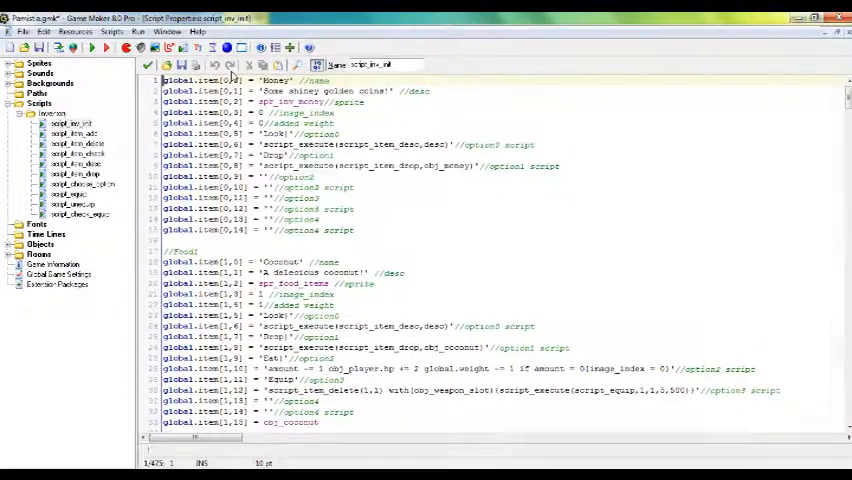
mouse_move(277, 64)
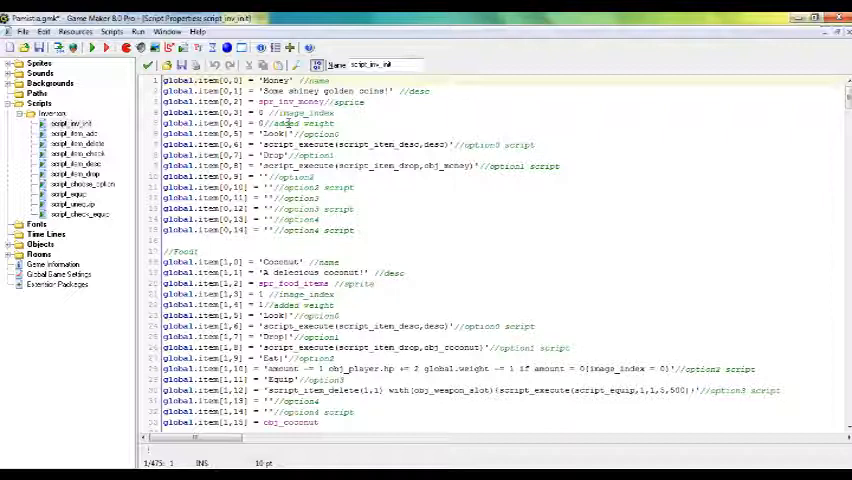
mouse_move(337, 194)
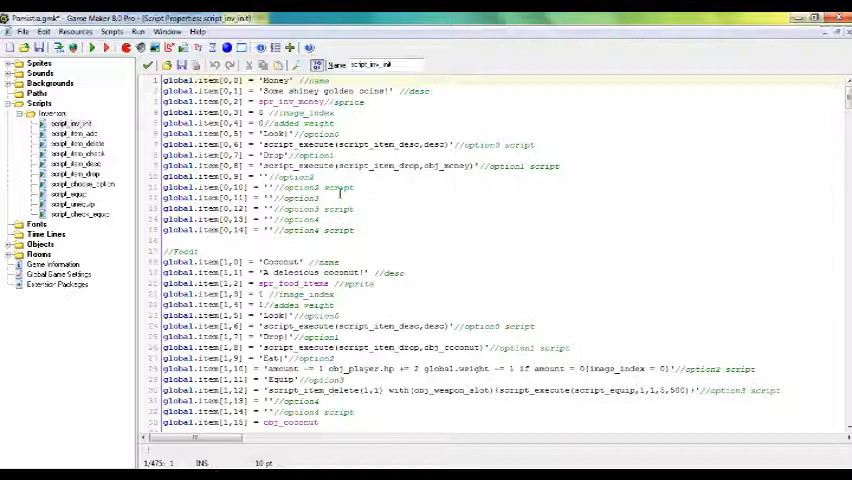